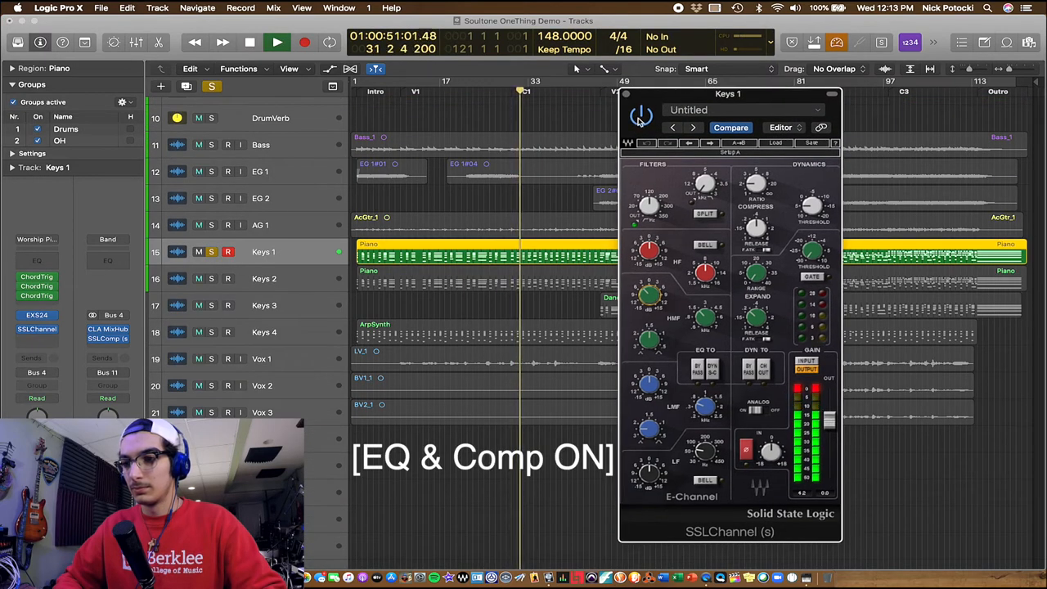
Enable the EQ and Dynamics sections of the SSLChannel plug-in on Keys 1.
{"action": "left_click", "coordinate": [641, 114]}
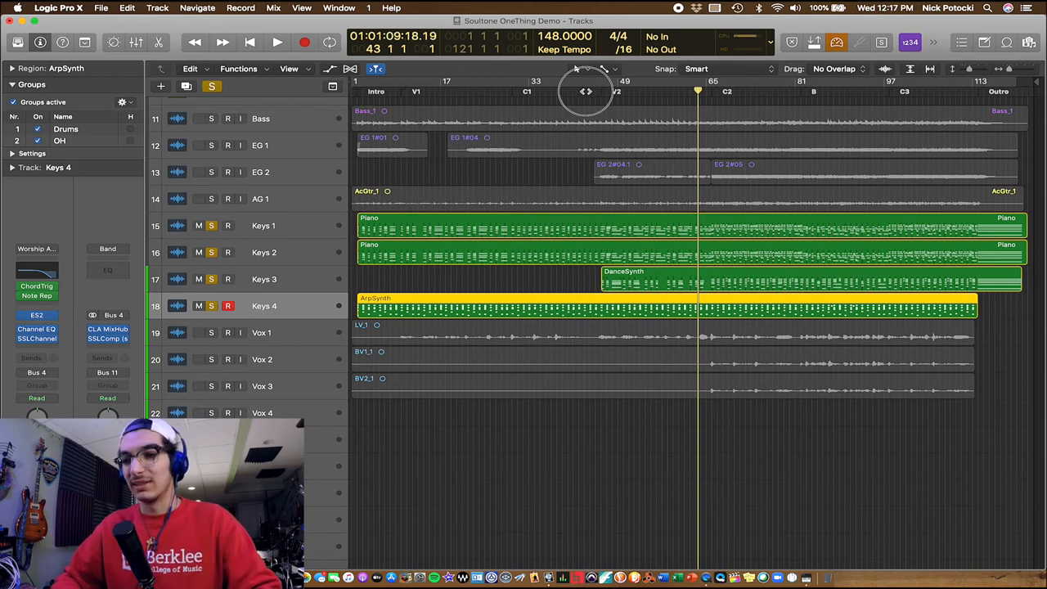
Start playback partway through the song with all keyboard tracks sounding together.
{"action": "left_click", "coordinate": [301, 43]}
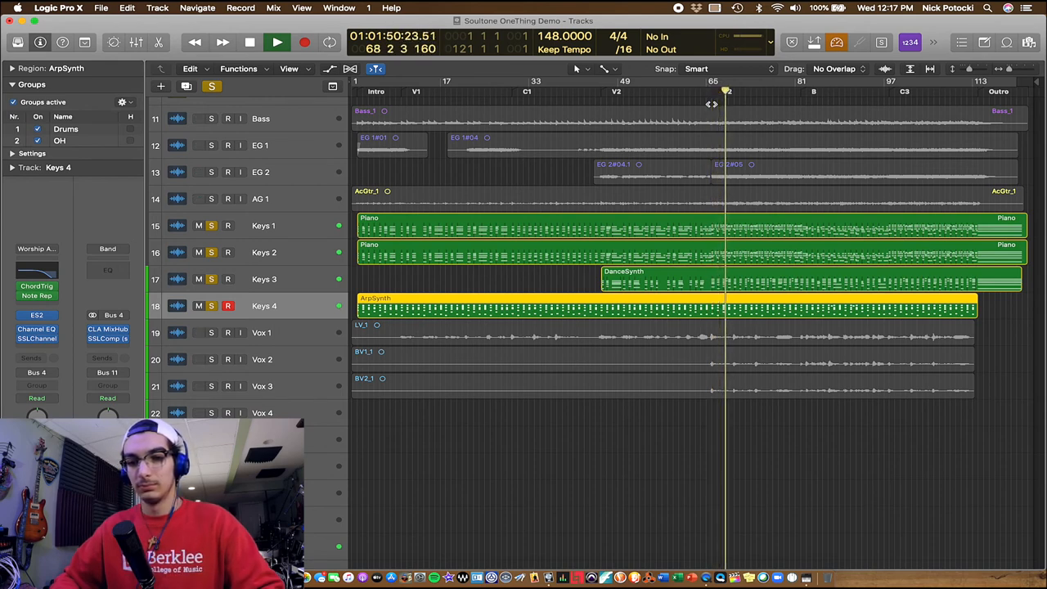